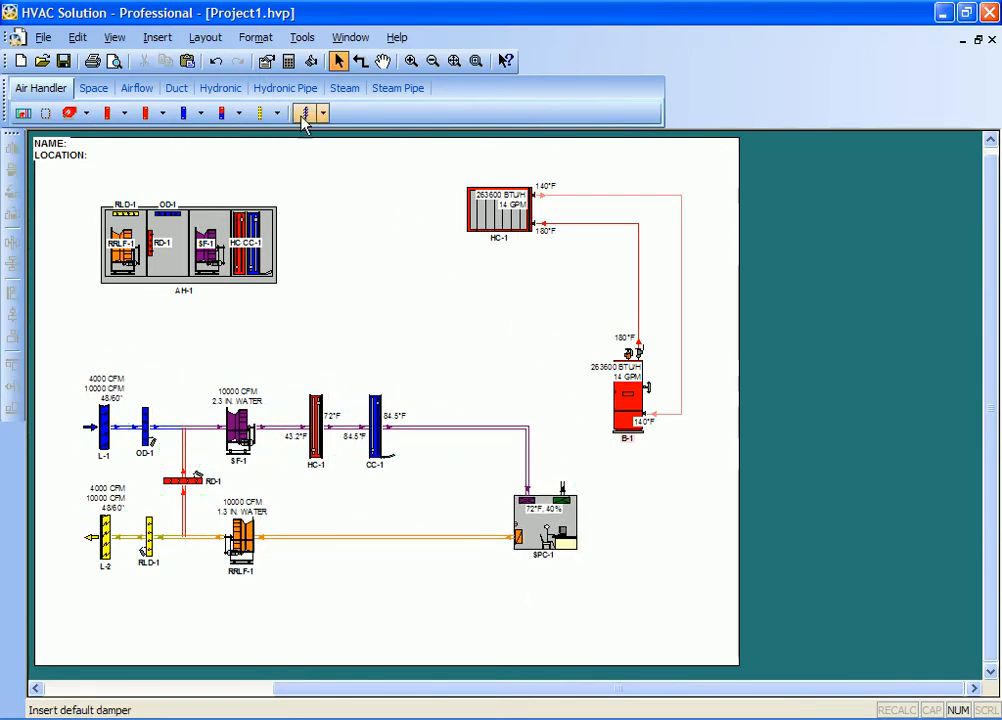
Step: Choose the Terminal Box Group component to insert in the duct after DC-1
click(136, 88)
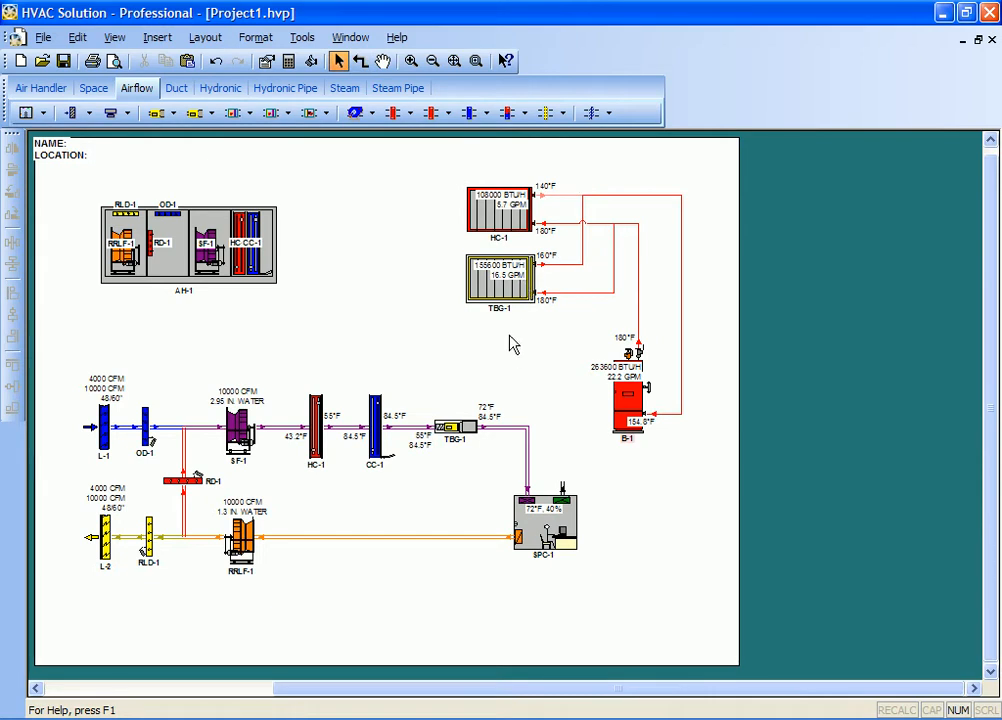
mouse_move(470, 440)
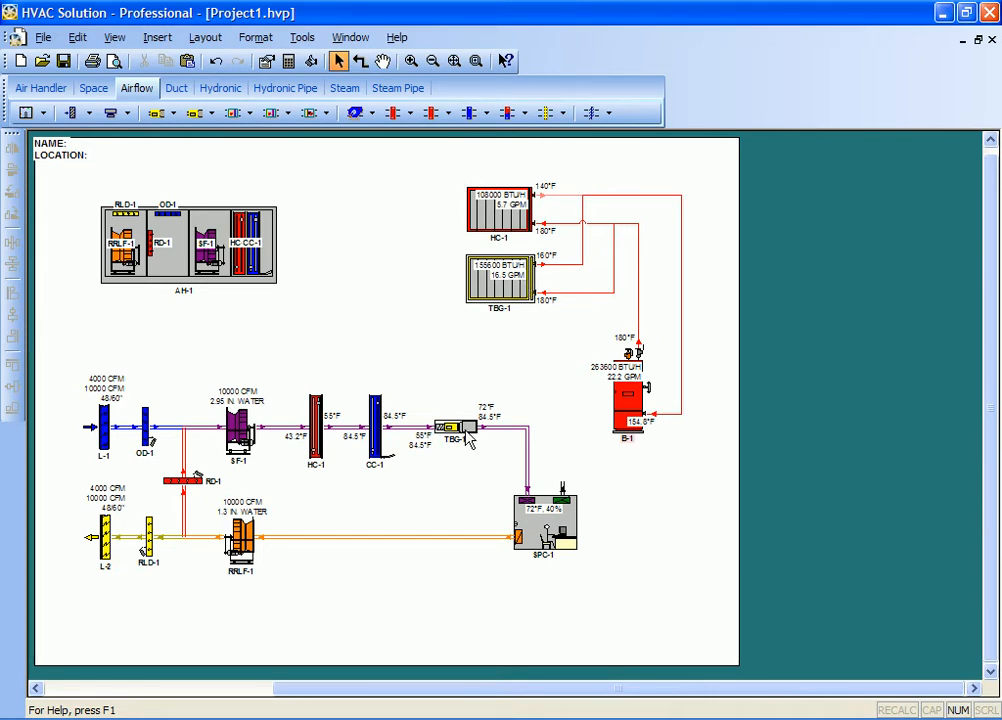
Step: Show TBG-1's component list of inlet sizes and airflows in its properties
double_click(452, 428)
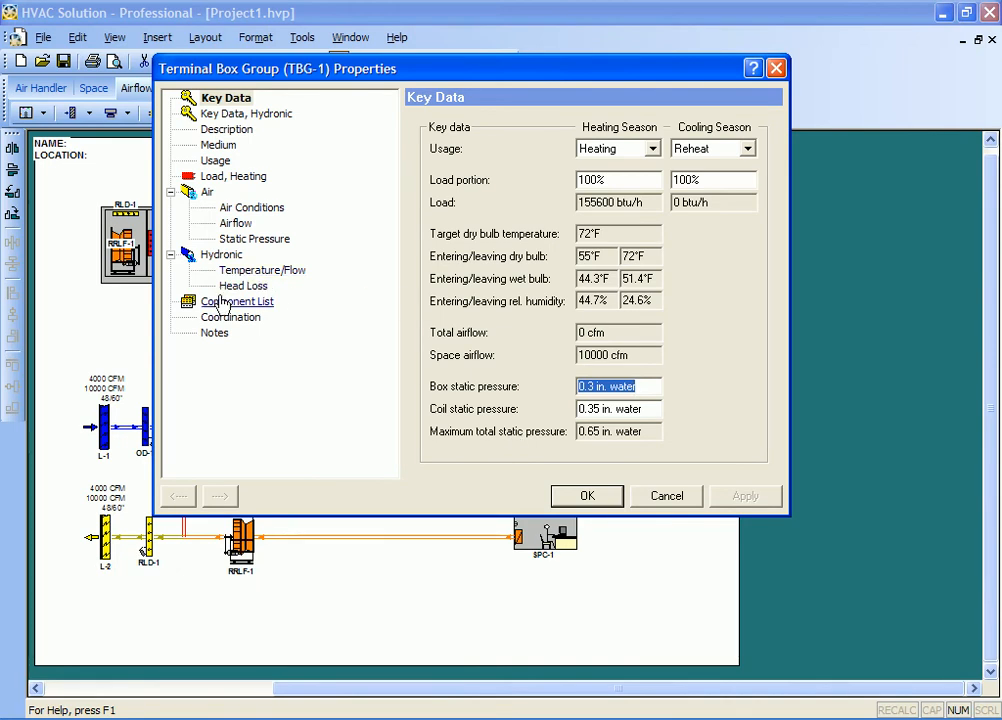
click(244, 300)
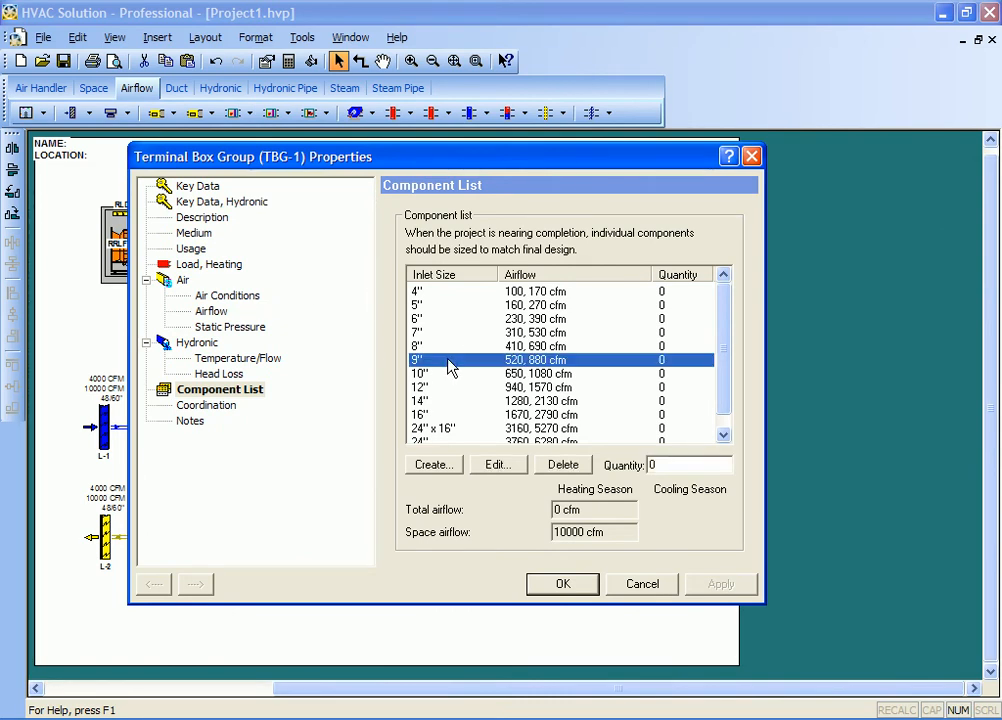
Step: Enter quantities 10" = 10, 12" = 2, 16" = 1, totalling 10050 cfm
click(450, 346)
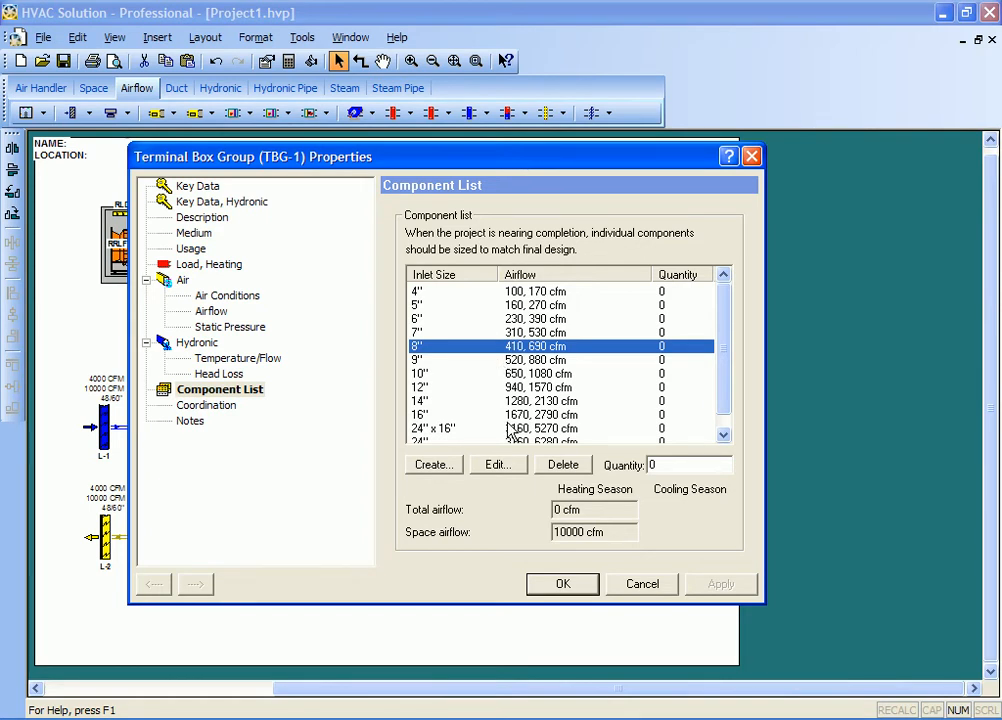
mouse_move(576, 402)
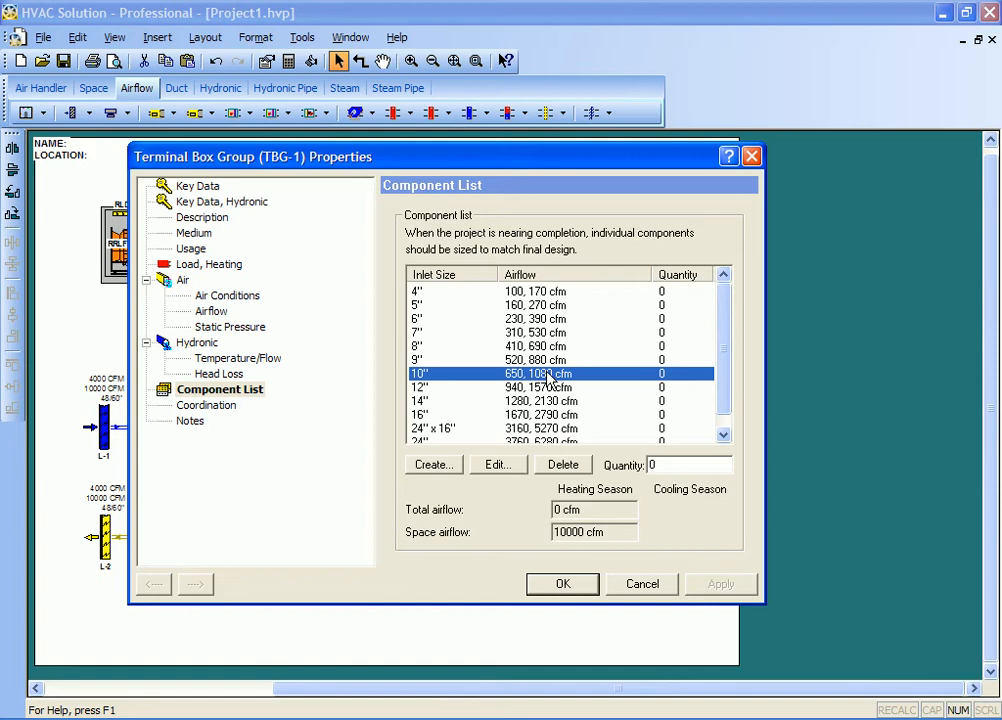
text(10)
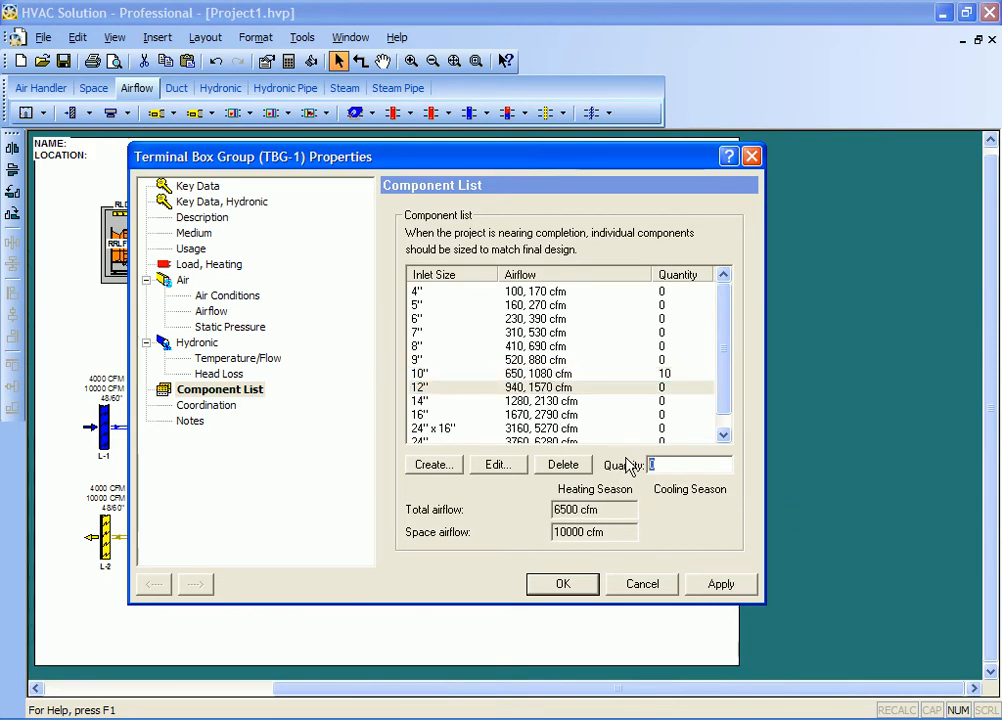
click(548, 414)
text(1)
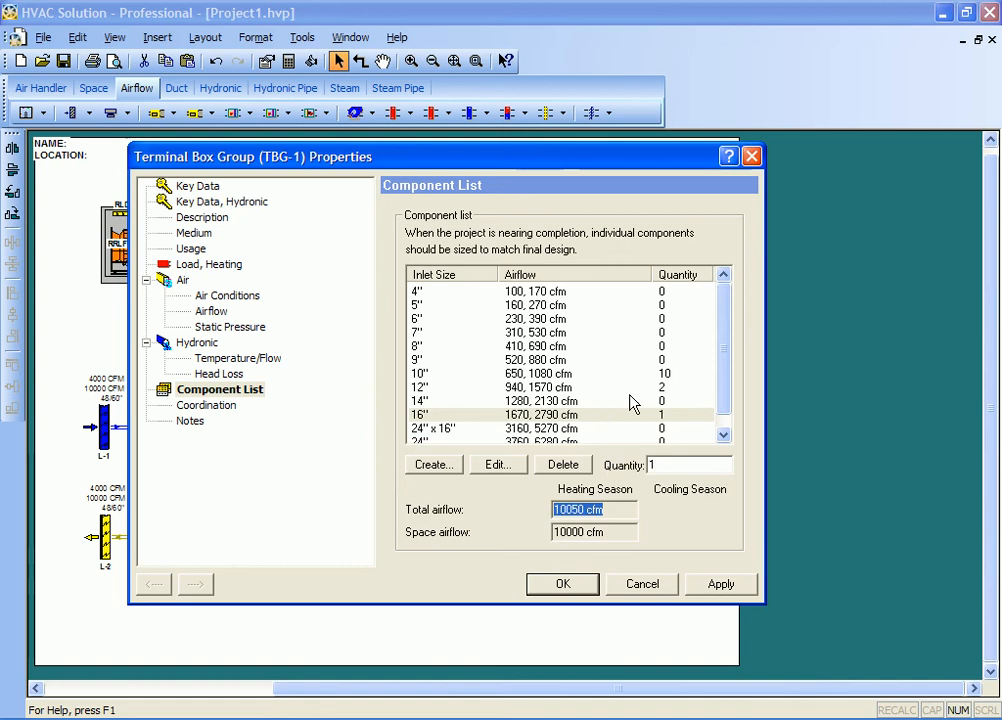
click(594, 532)
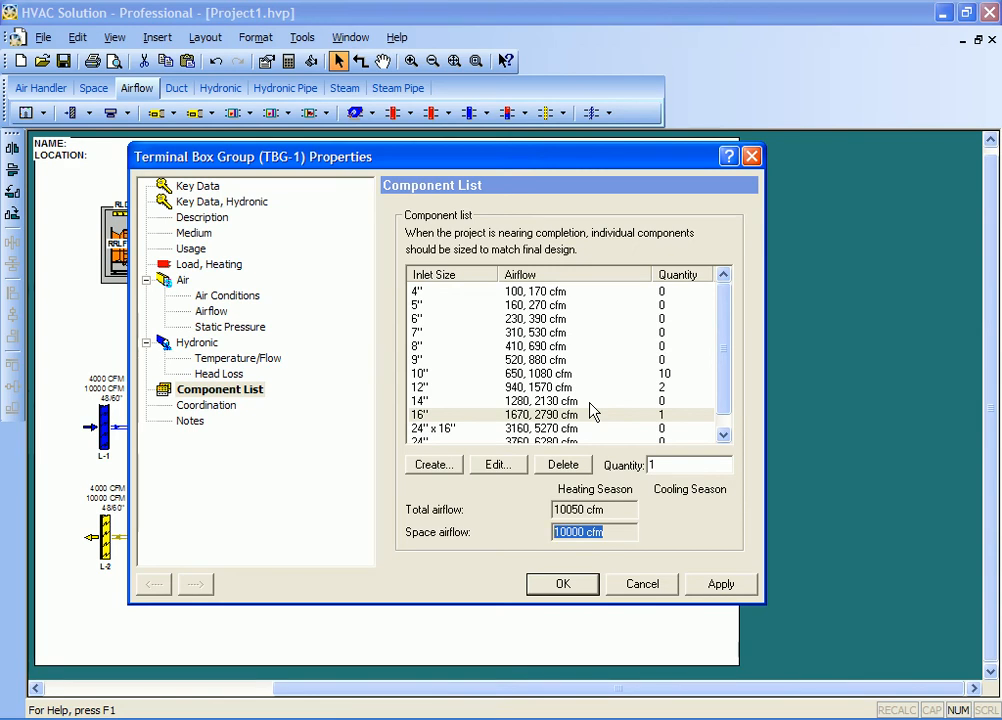
mouse_move(536, 384)
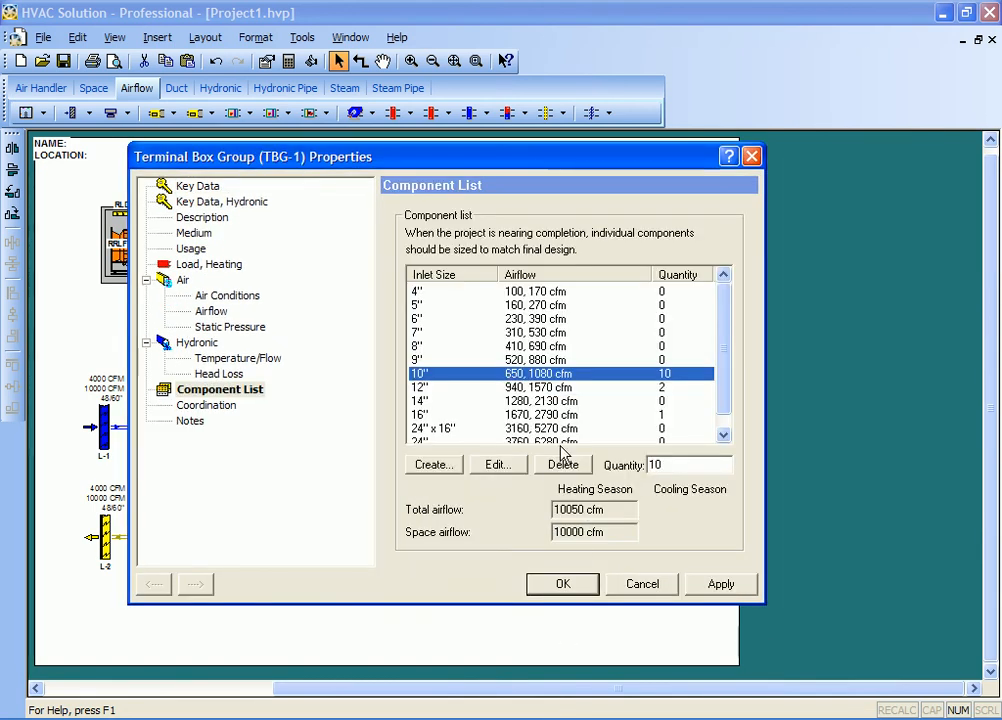
mouse_move(510, 378)
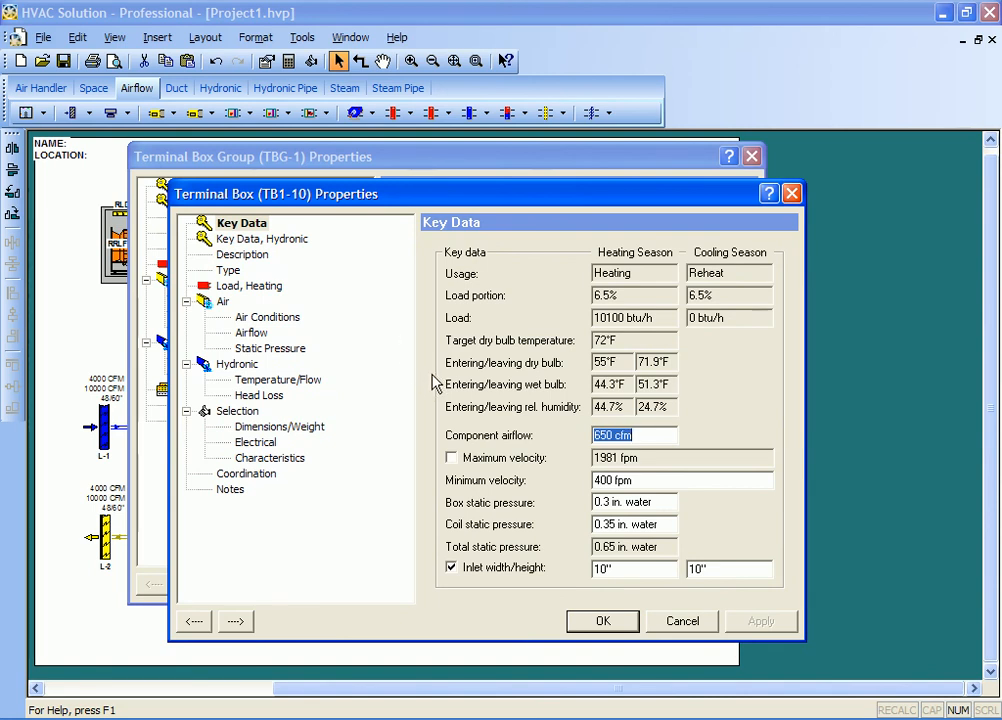
mouse_move(348, 324)
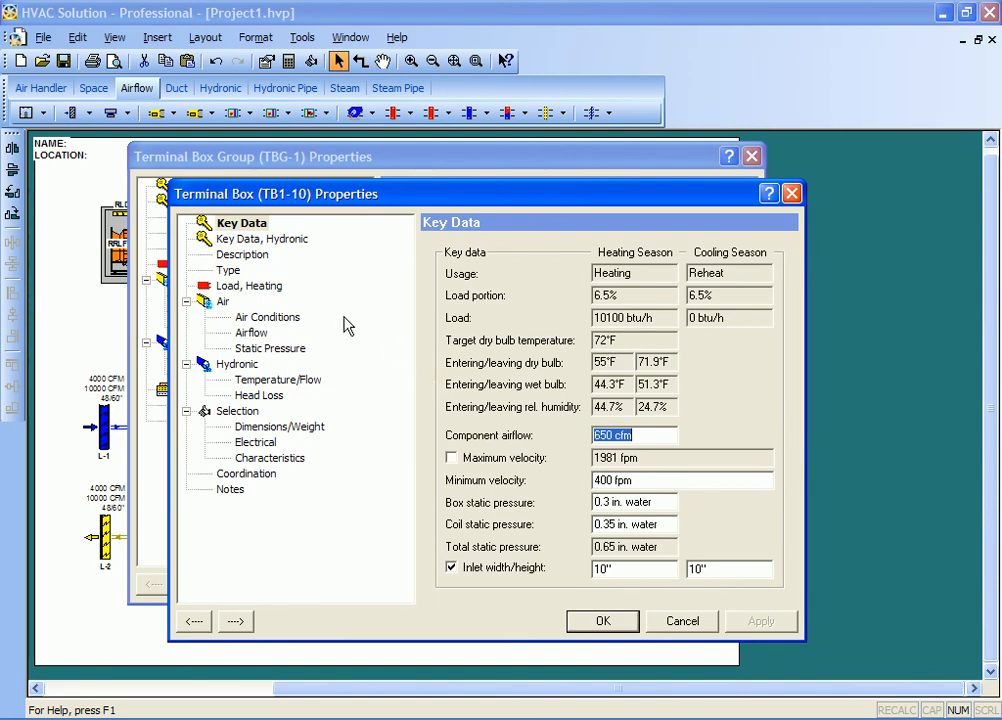
Step: Review TB1-10's dimensions, characteristics, airflow and static pressure, then accept its properties
click(280, 428)
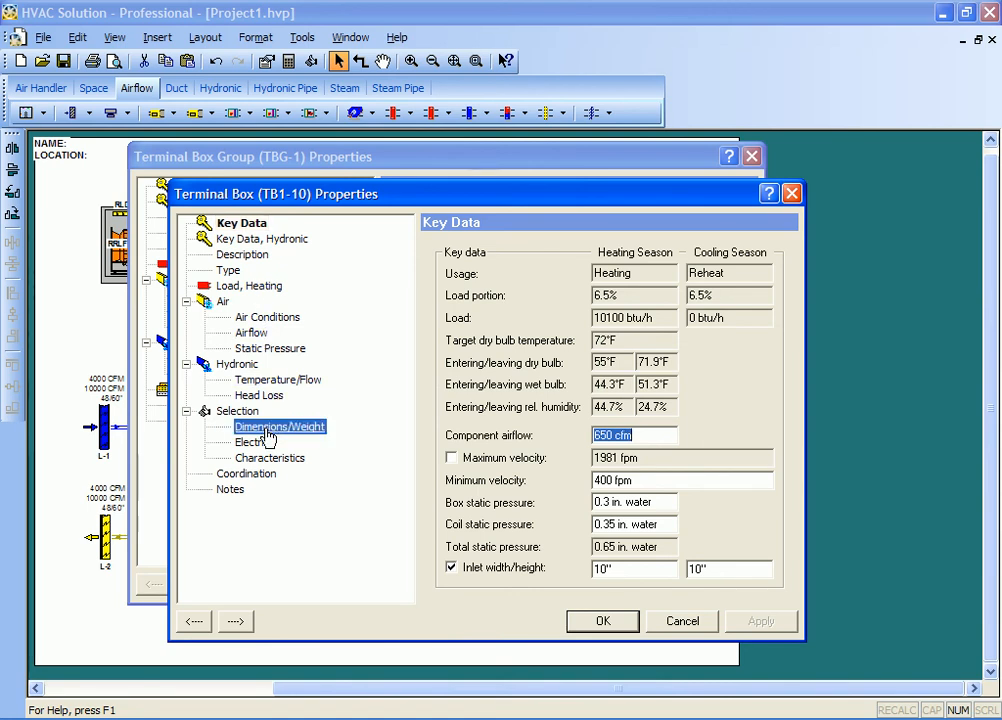
click(276, 456)
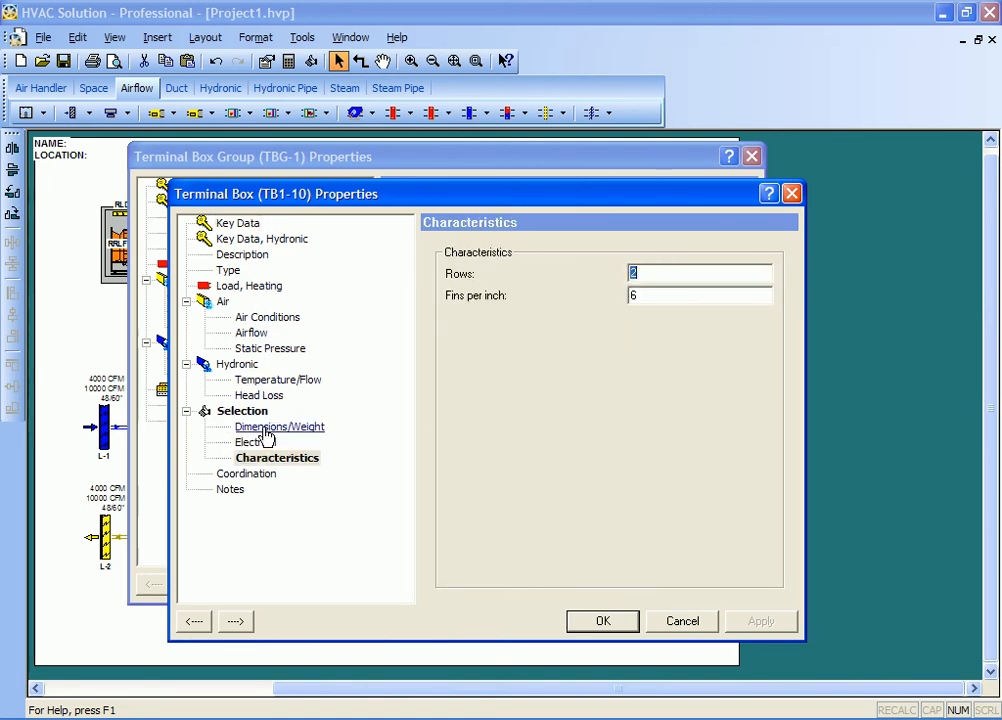
click(252, 332)
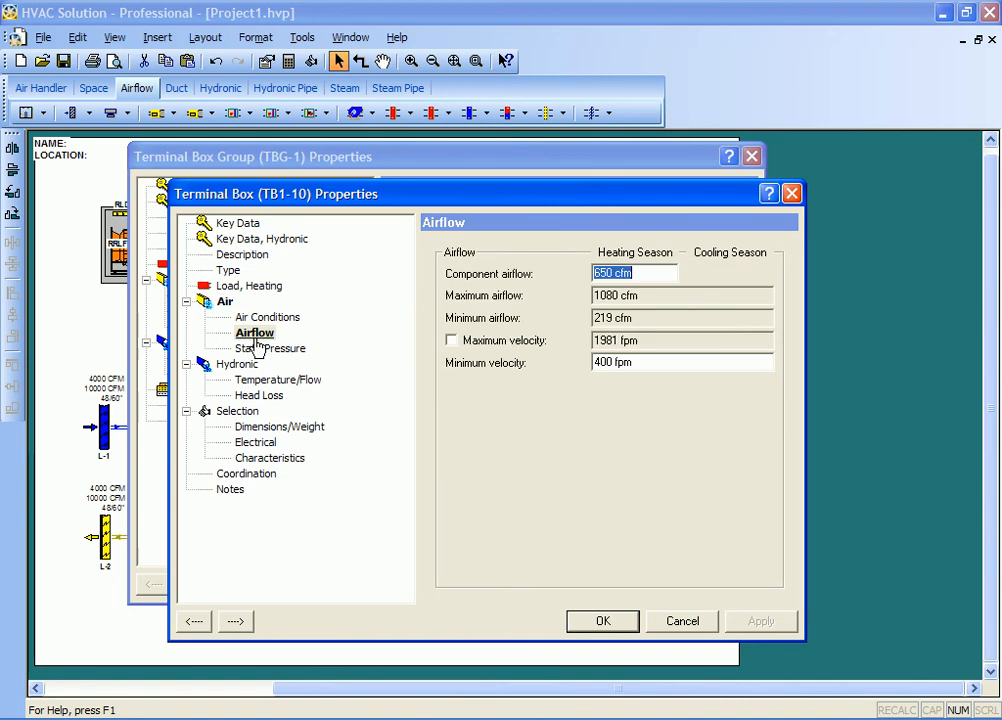
click(276, 348)
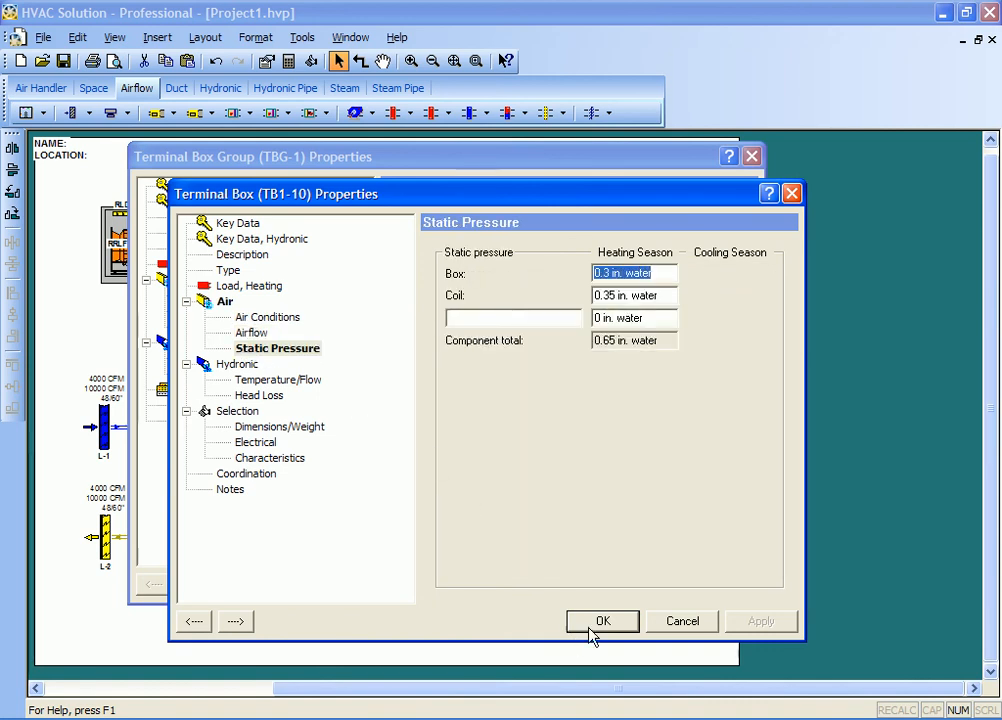
click(602, 620)
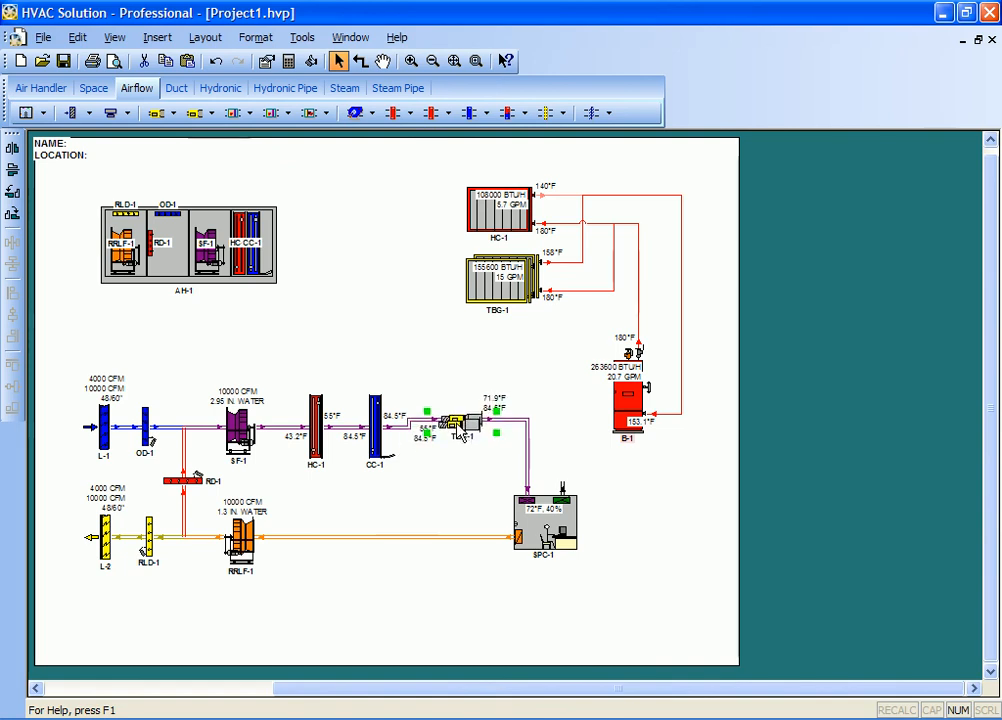
double_click(496, 276)
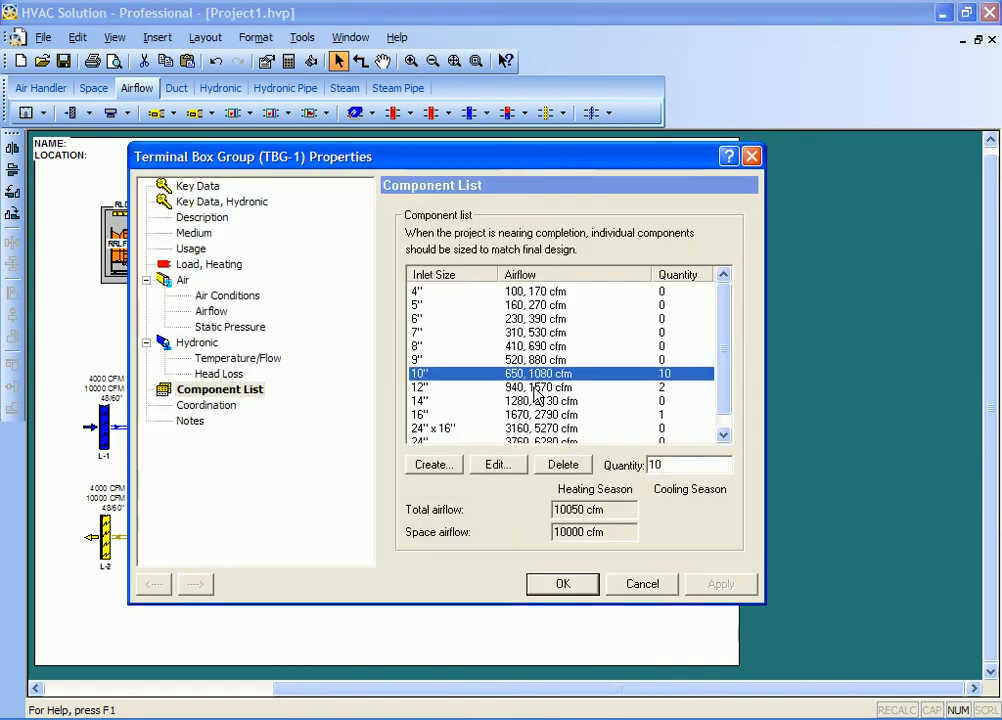
mouse_move(544, 458)
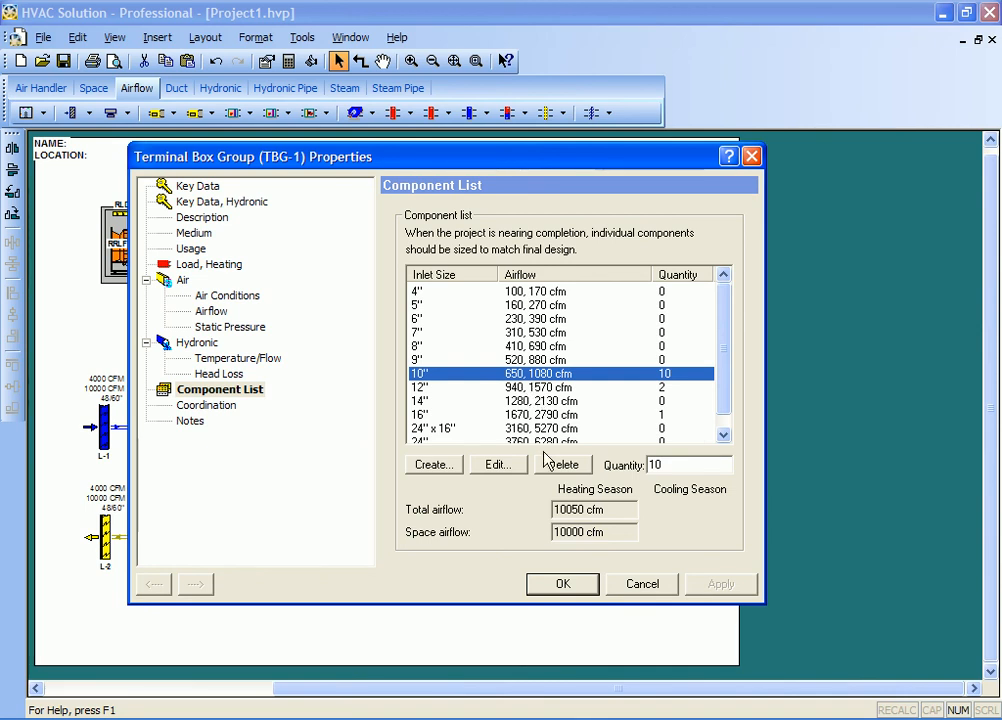
click(562, 584)
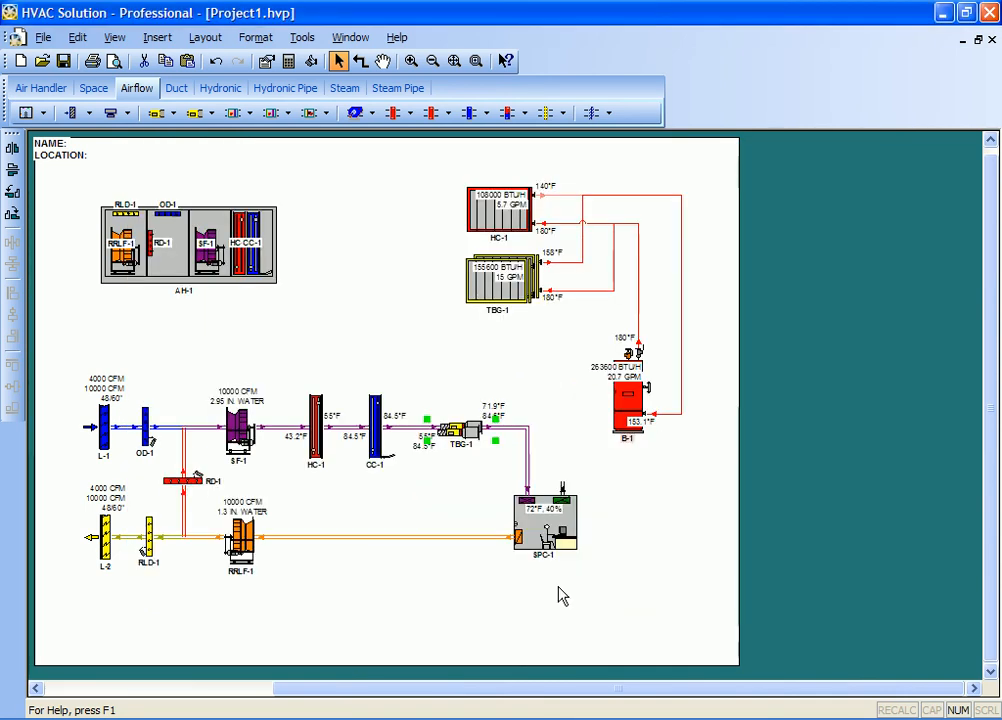